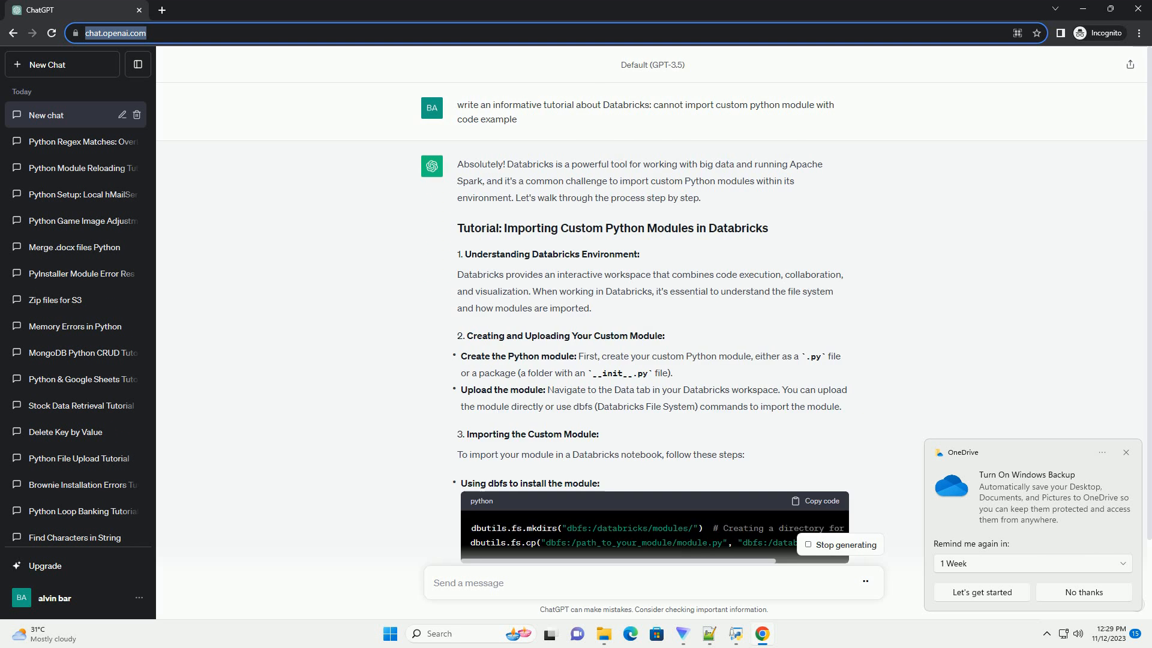
scroll("down", 3)
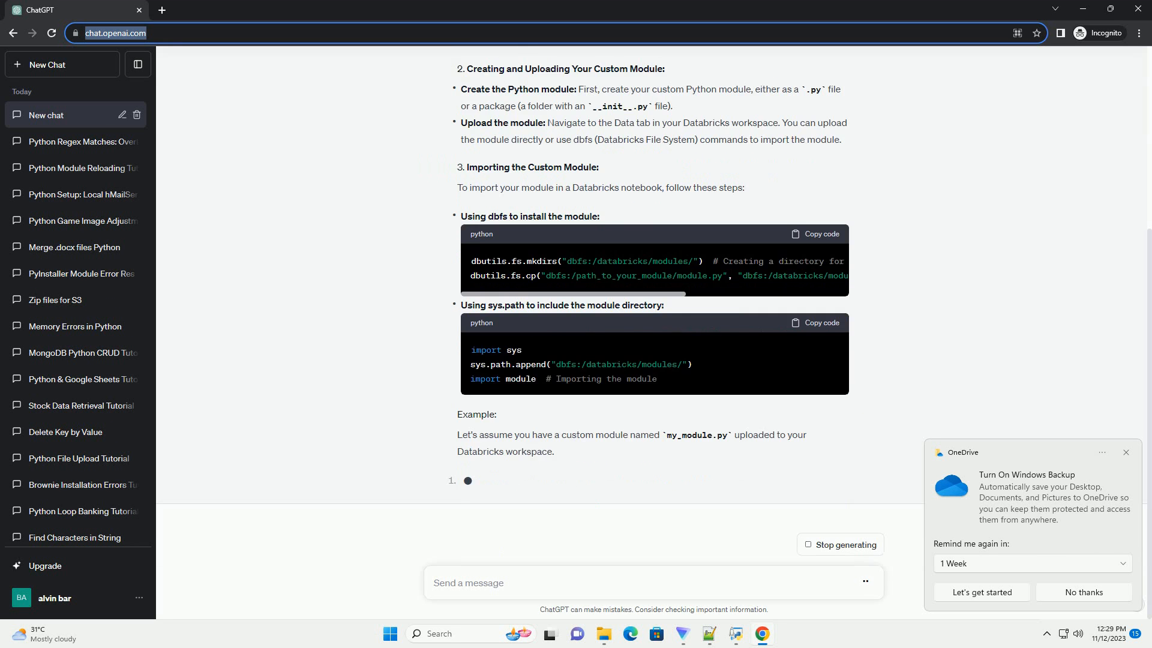